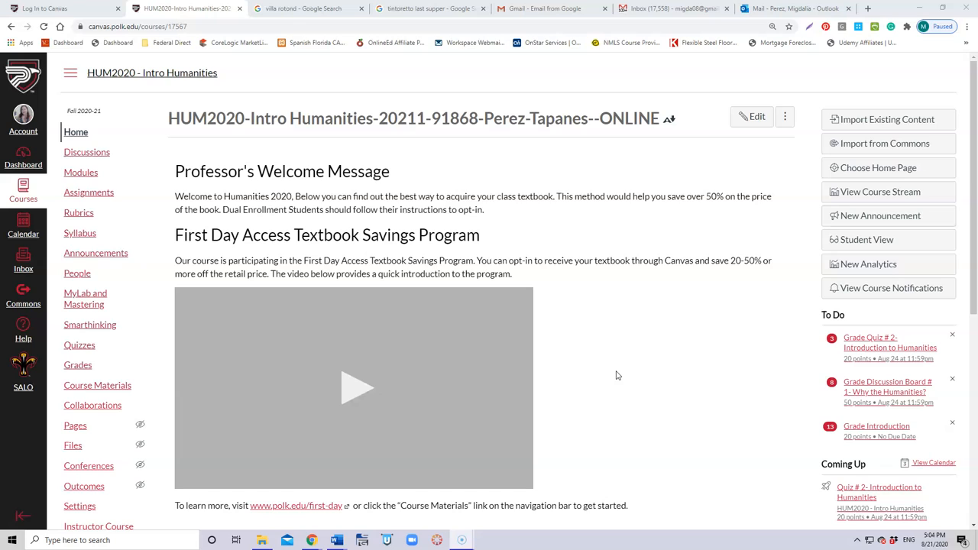
mouse_move(611, 371)
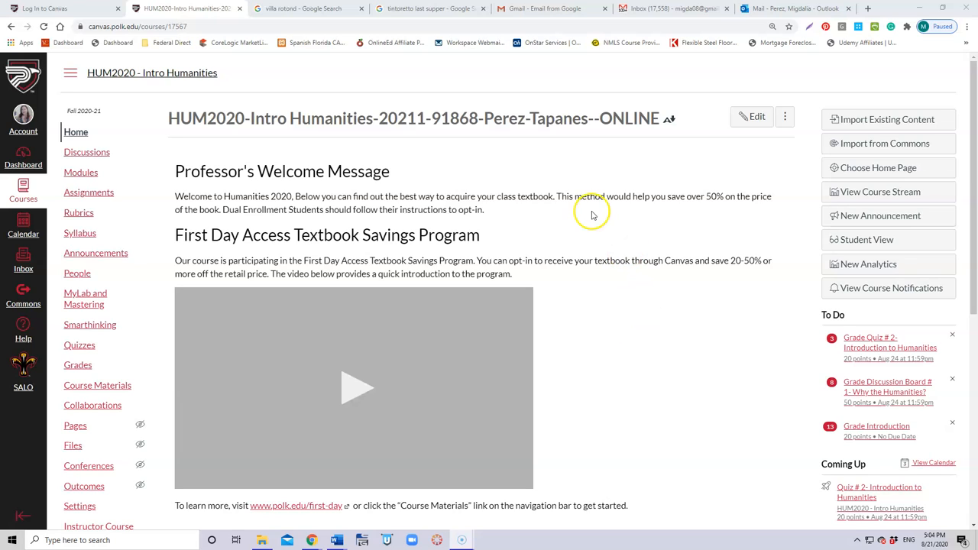
mouse_move(644, 313)
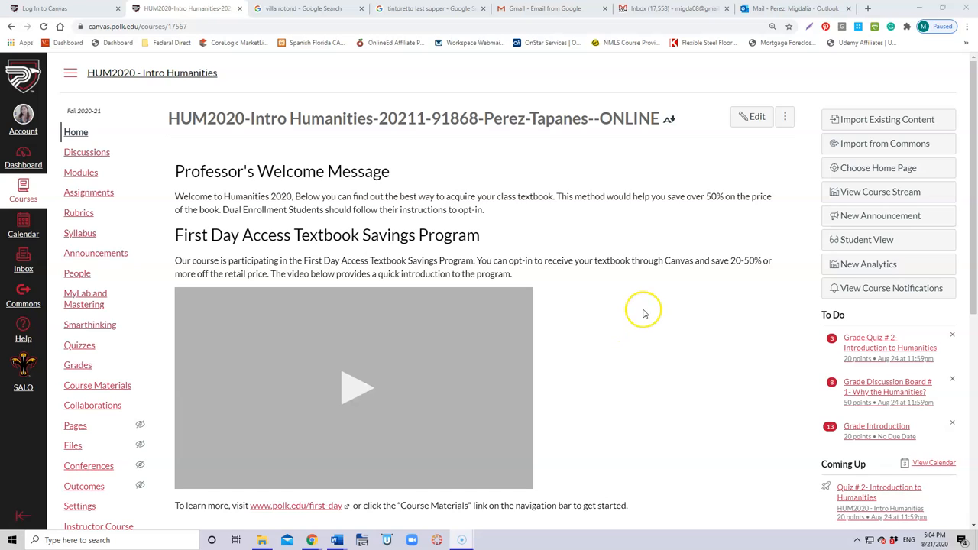
mouse_move(557, 207)
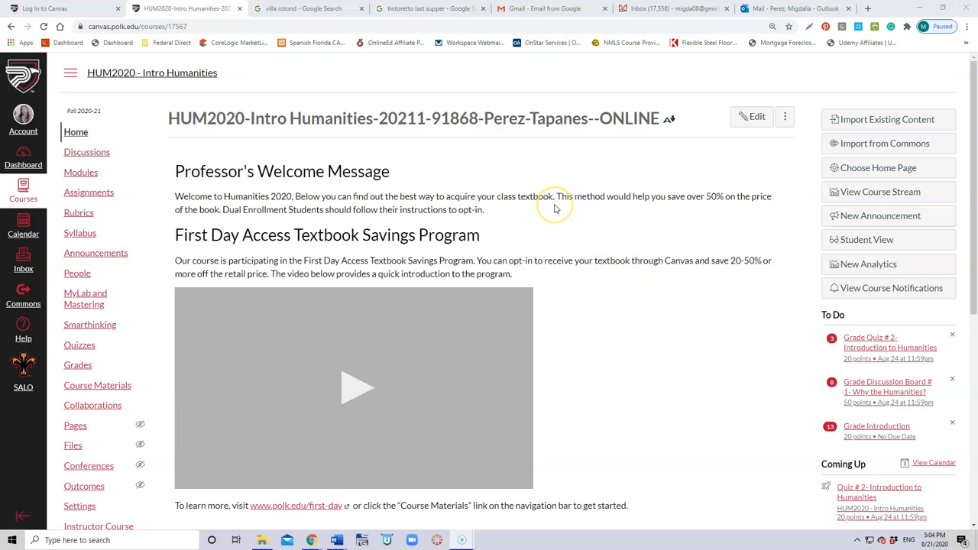
mouse_move(395, 153)
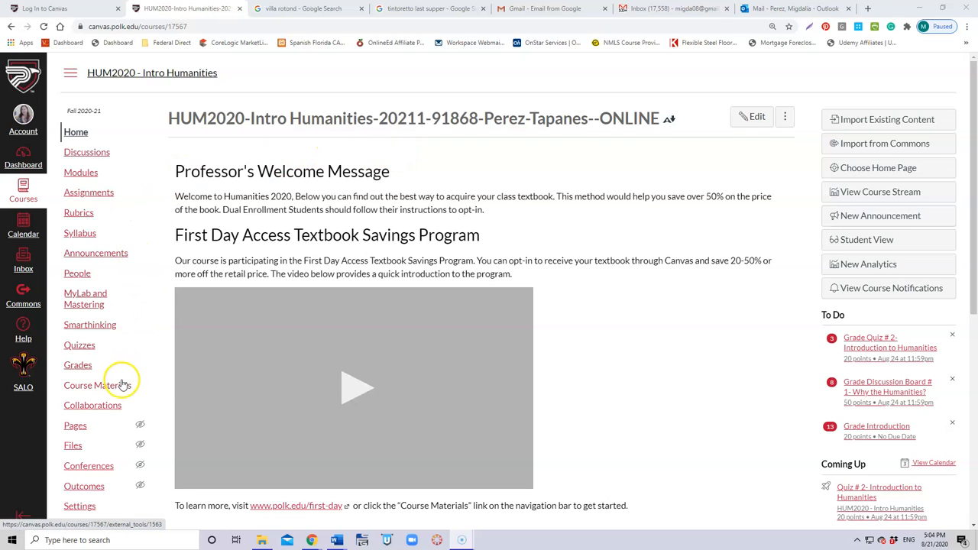
mouse_move(98, 385)
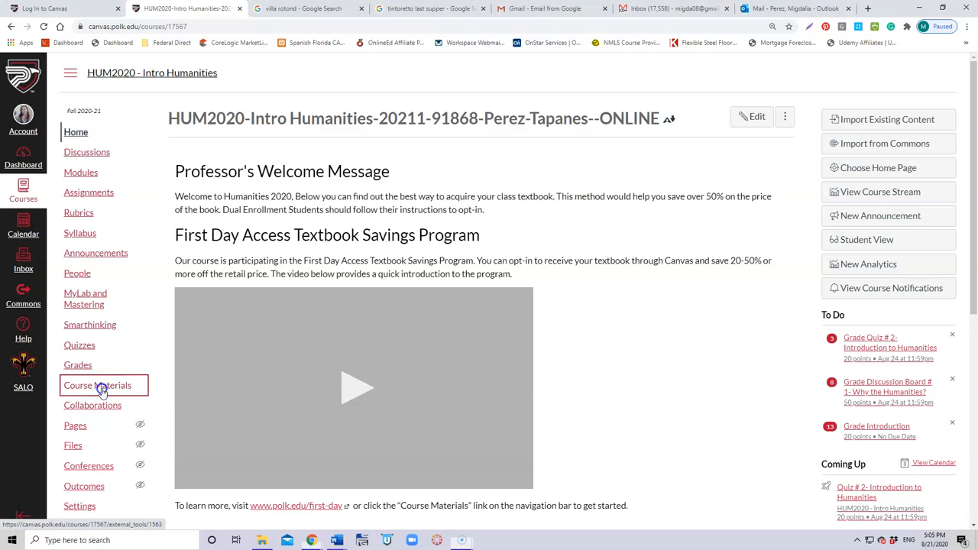
Step: Open Course Materials from the course navigation and let the Barnes & Noble page load
click(97, 384)
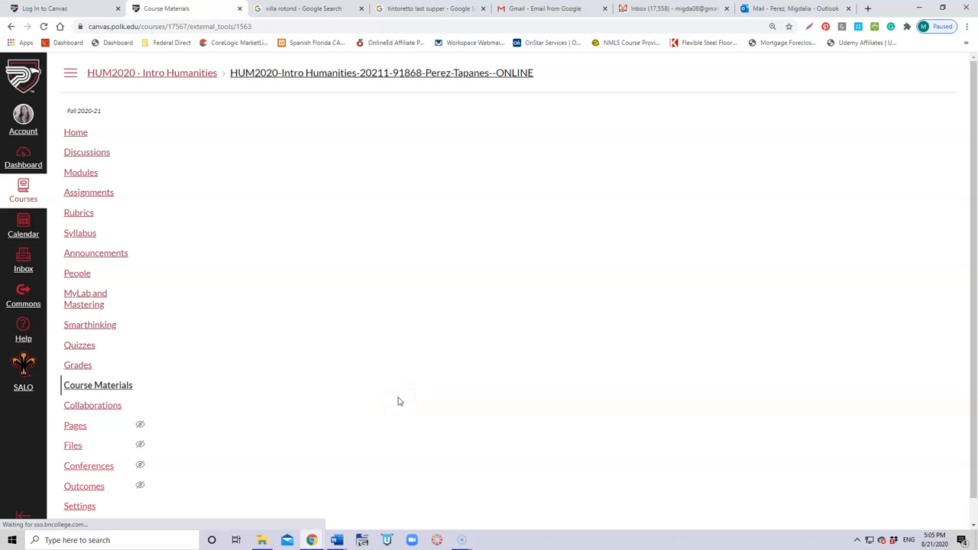
click(98, 384)
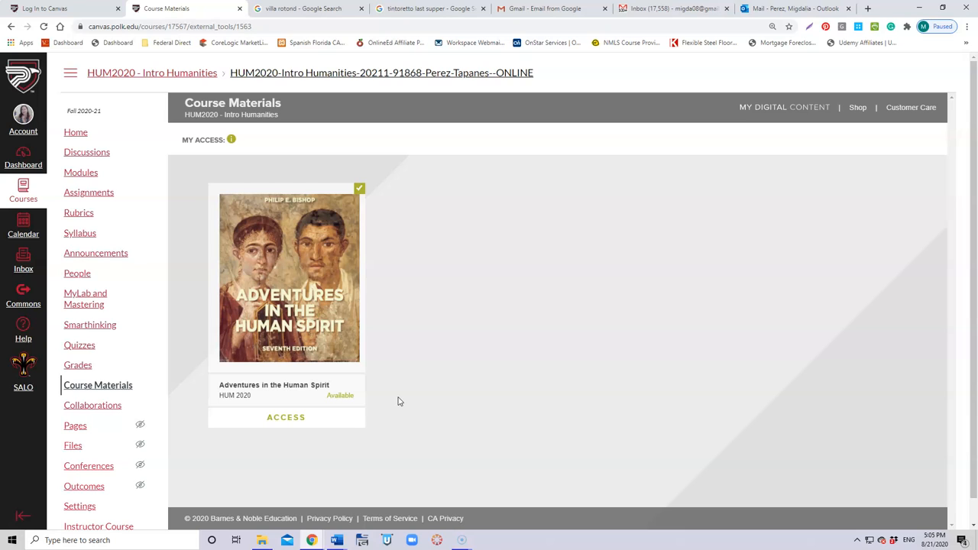
mouse_move(309, 390)
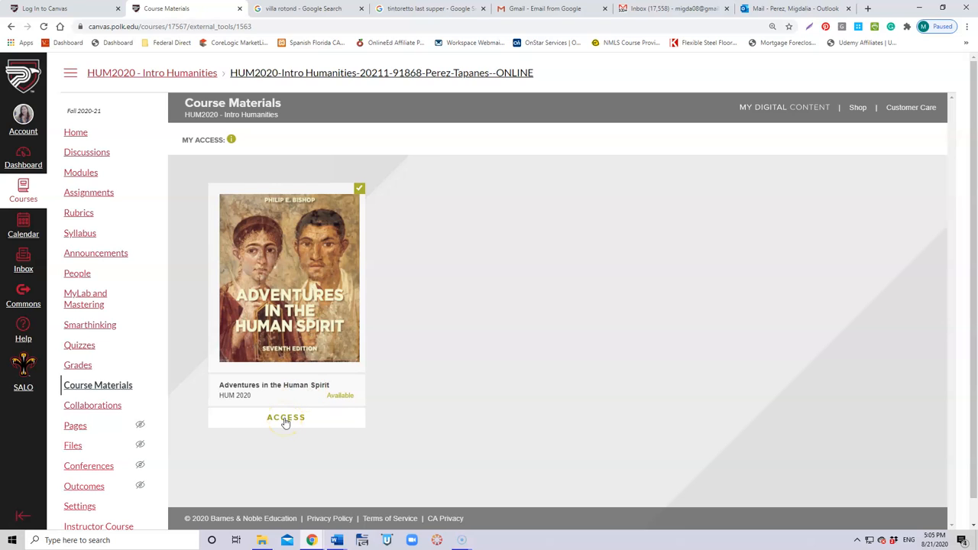
Step: Access the Adventures in the Human Spirit book card to open it in Yuzu
click(286, 417)
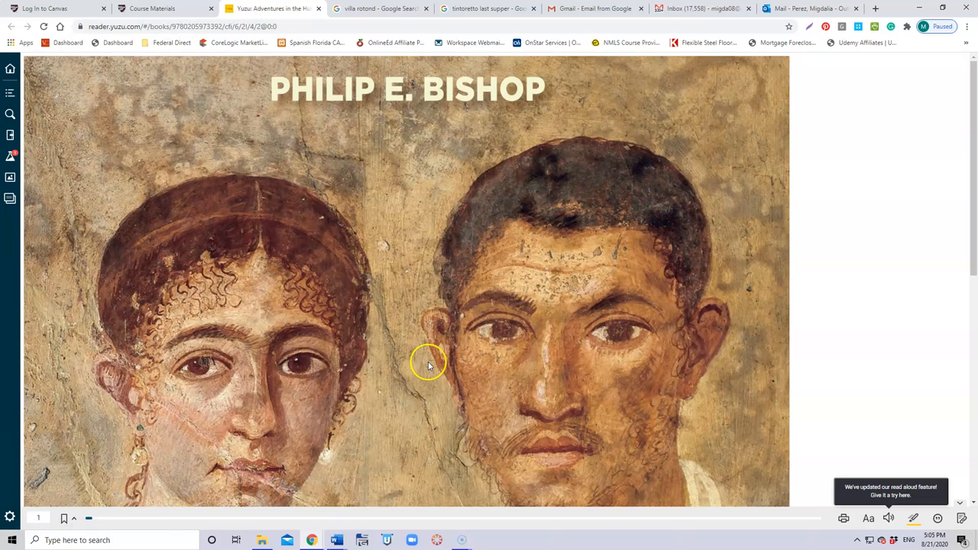
mouse_move(970, 199)
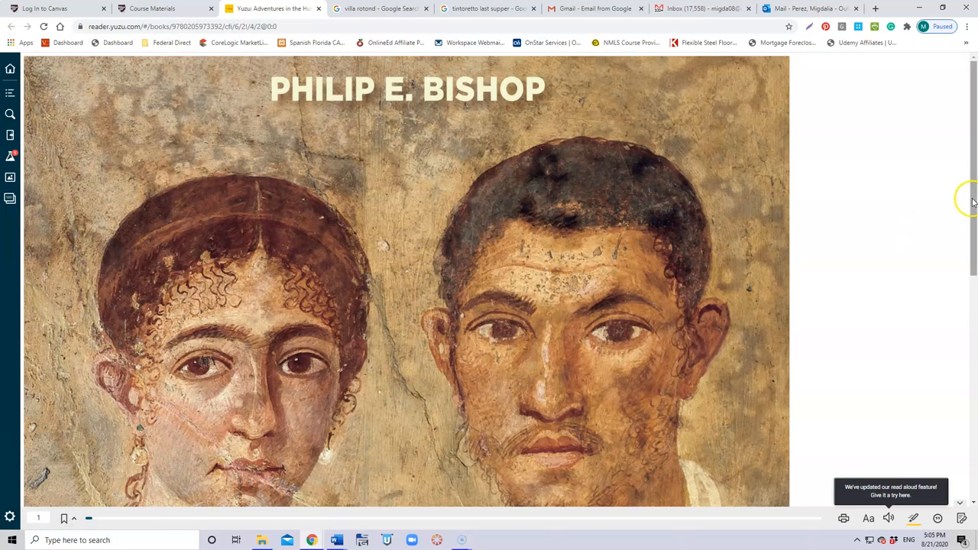